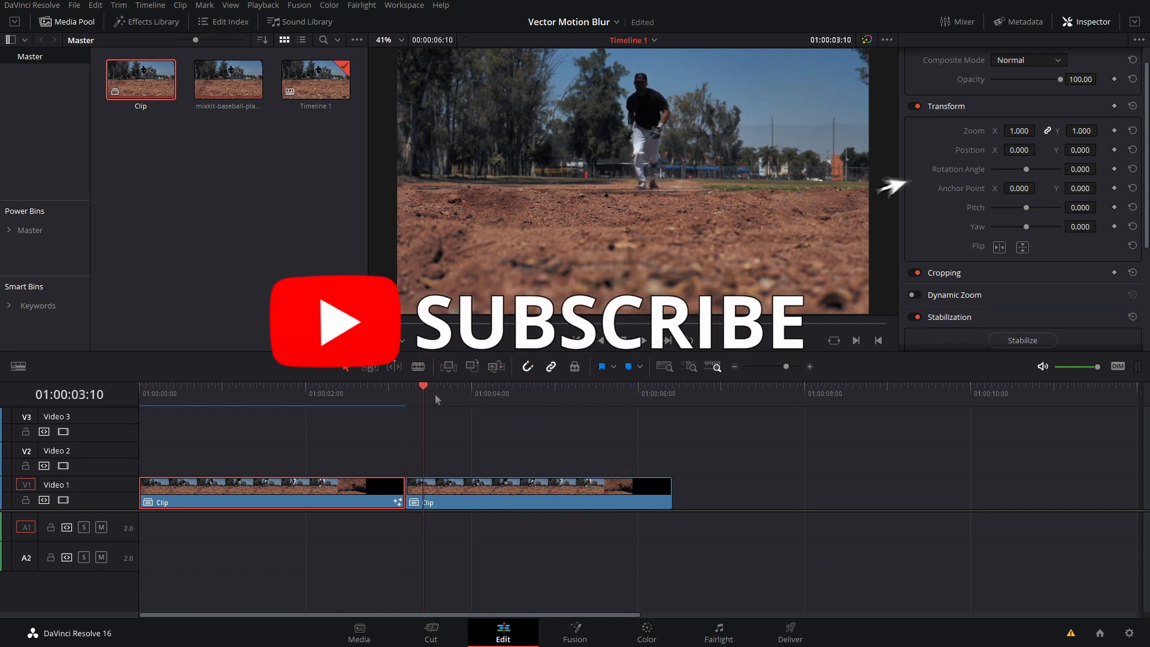
# - Scrub through both baseball-player clips and select the second clip on Video 1
pyautogui.click(642, 341)
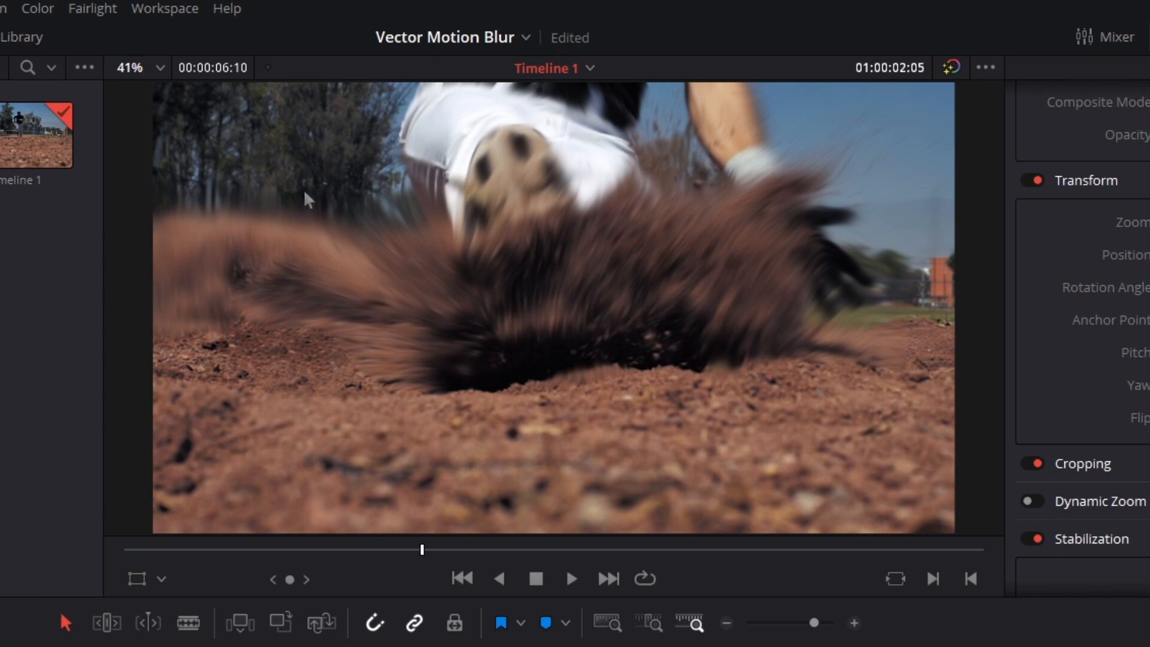
pyautogui.moveTo(422, 550); pyautogui.dragTo(297, 550)
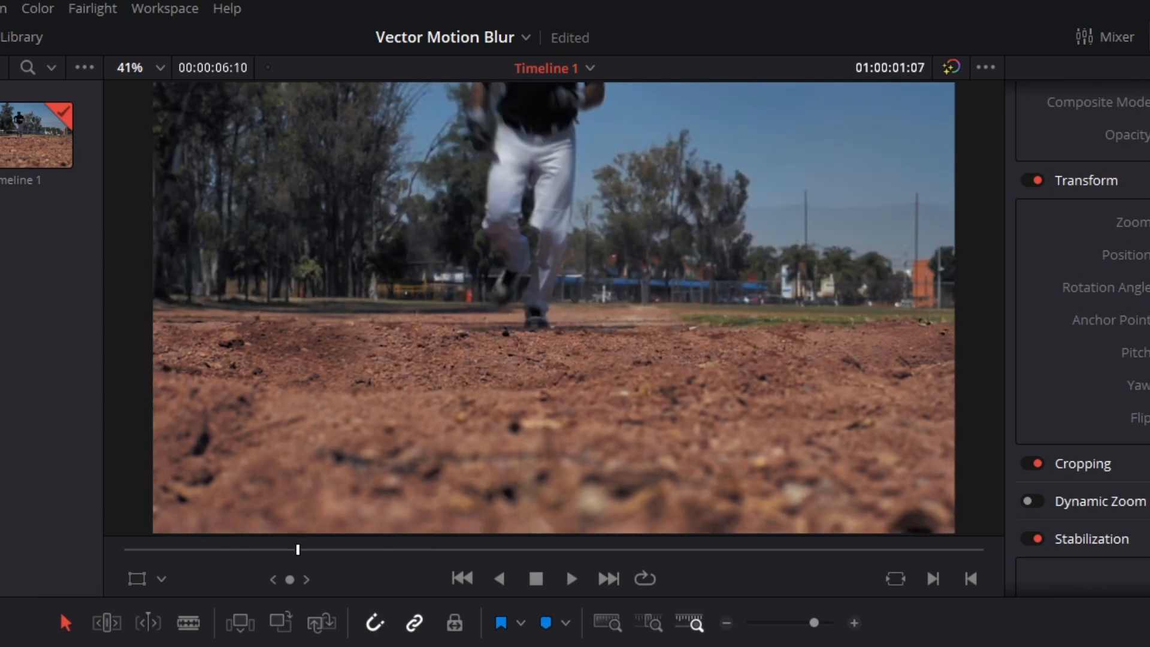
pyautogui.click(570, 578)
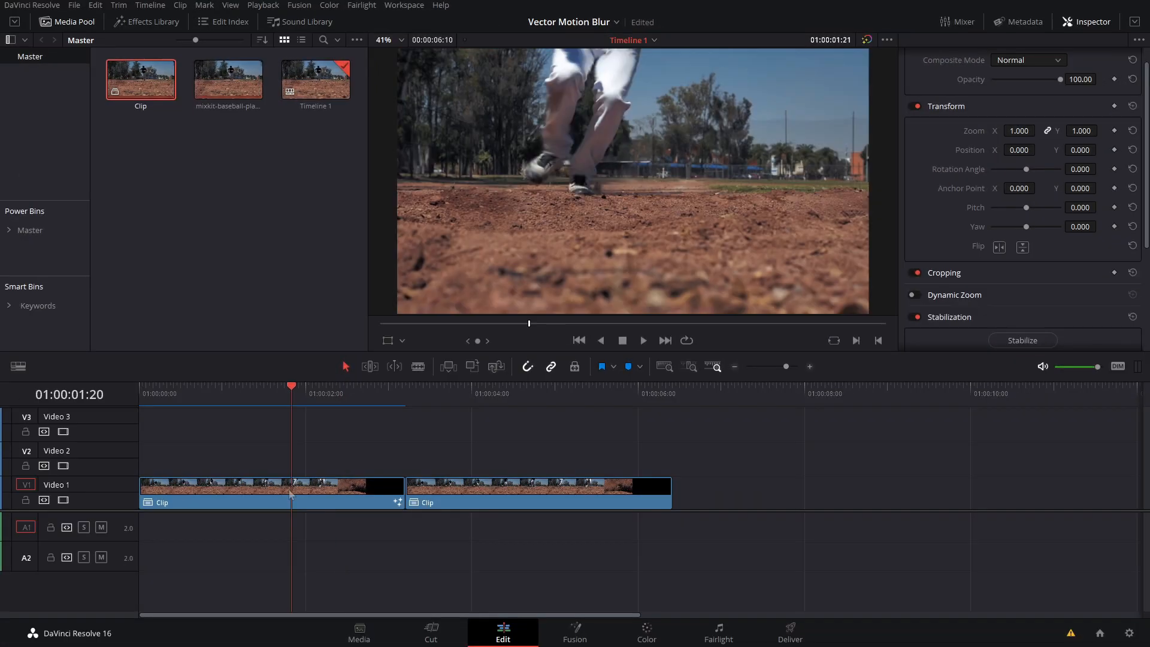
pyautogui.click(501, 394)
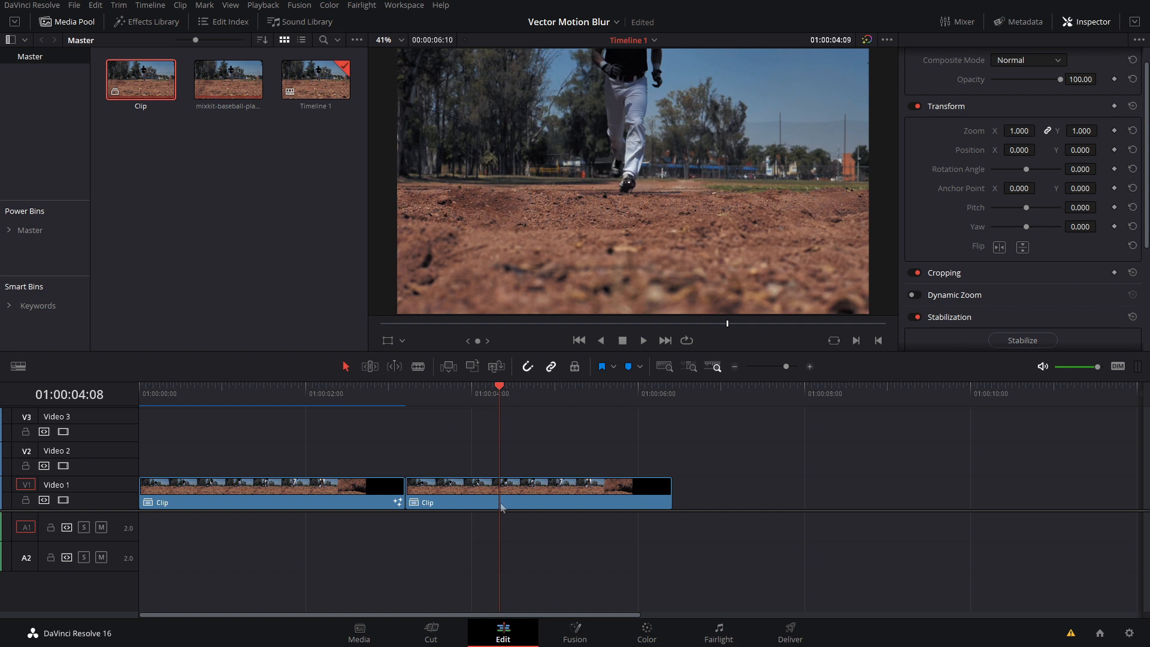
pyautogui.click(539, 487)
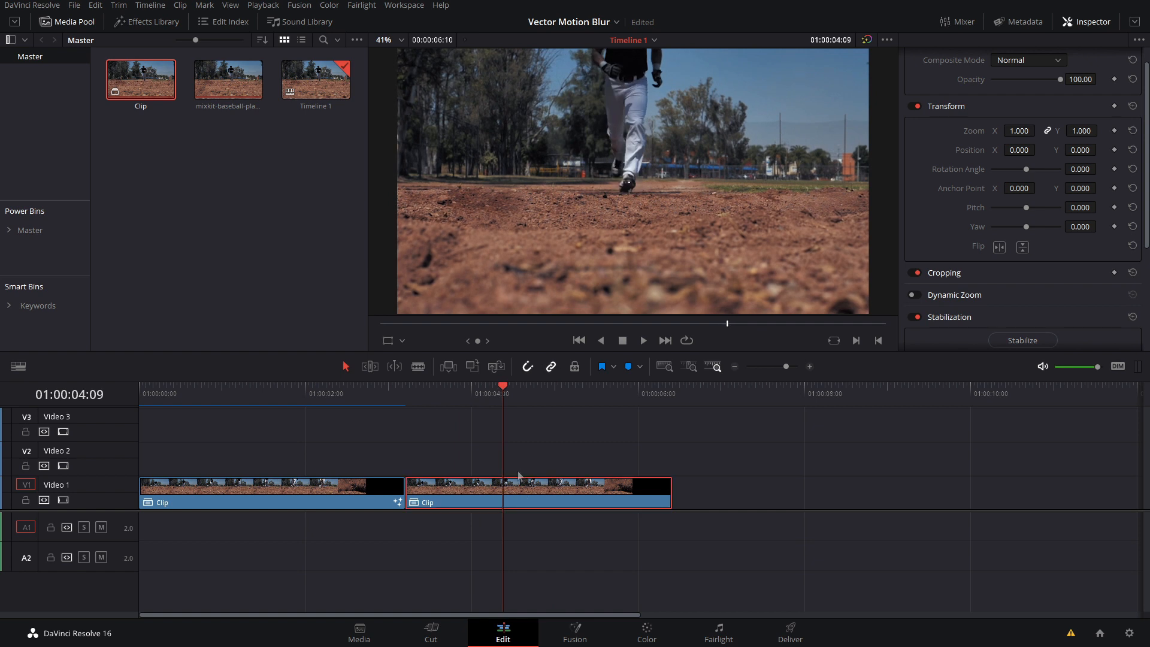
pyautogui.moveTo(583, 585)
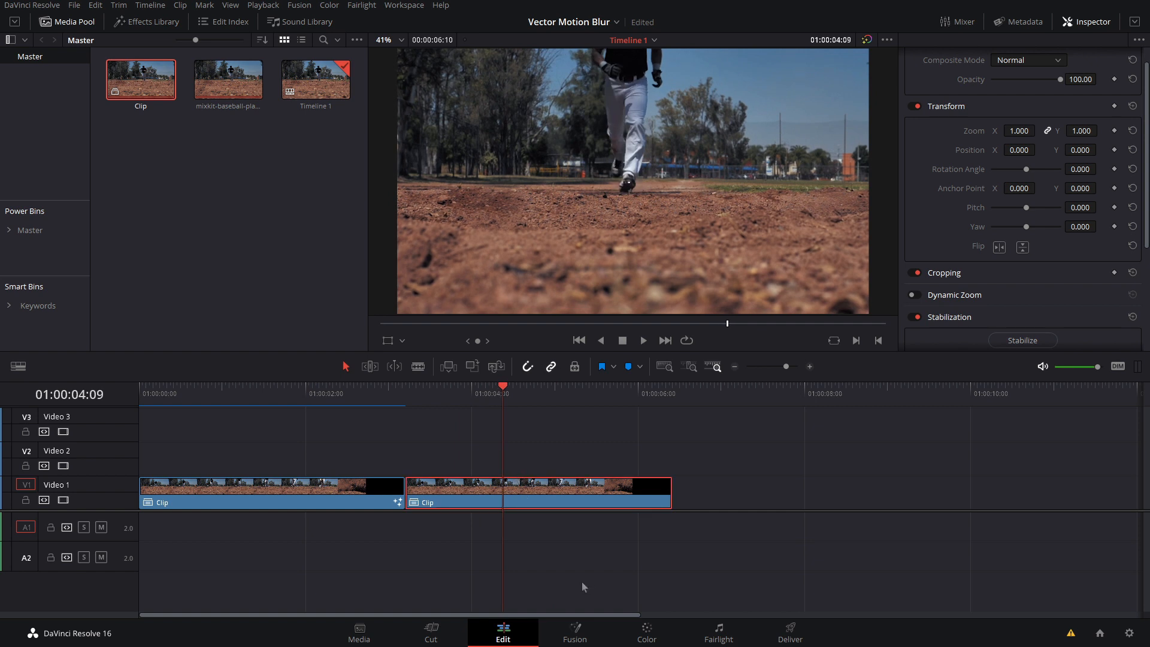
# - On the Fusion page, add OpticalFlow then VectorMotionBlur nodes between MediaIn and MediaOut
pyautogui.click(573, 632)
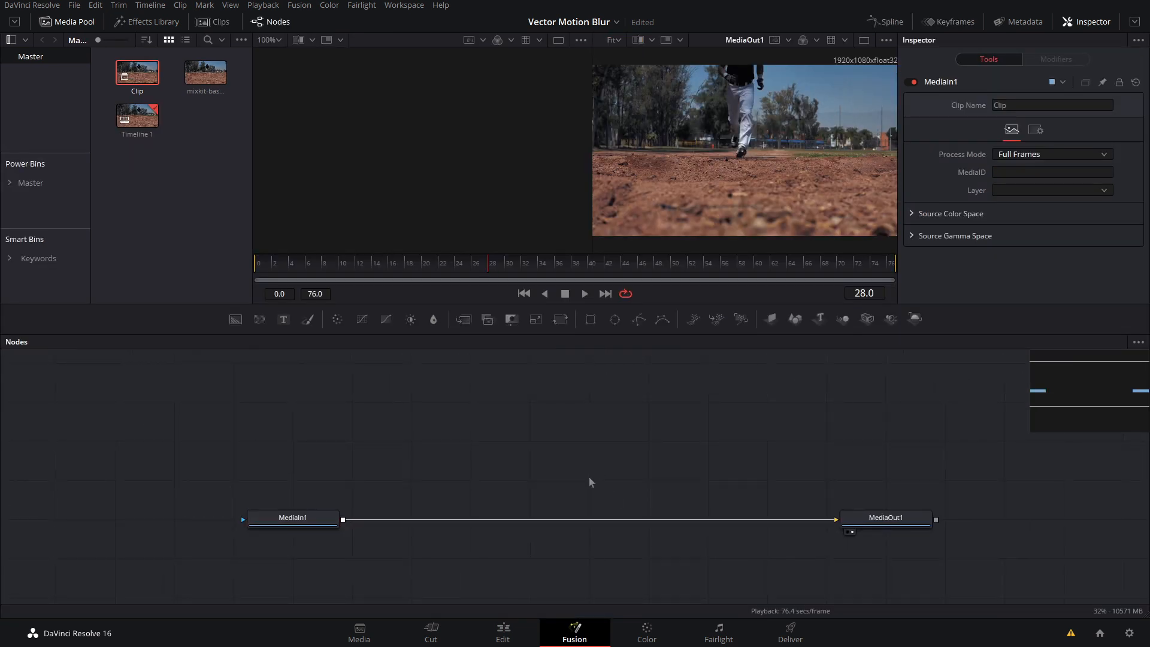
pyautogui.write('vector')
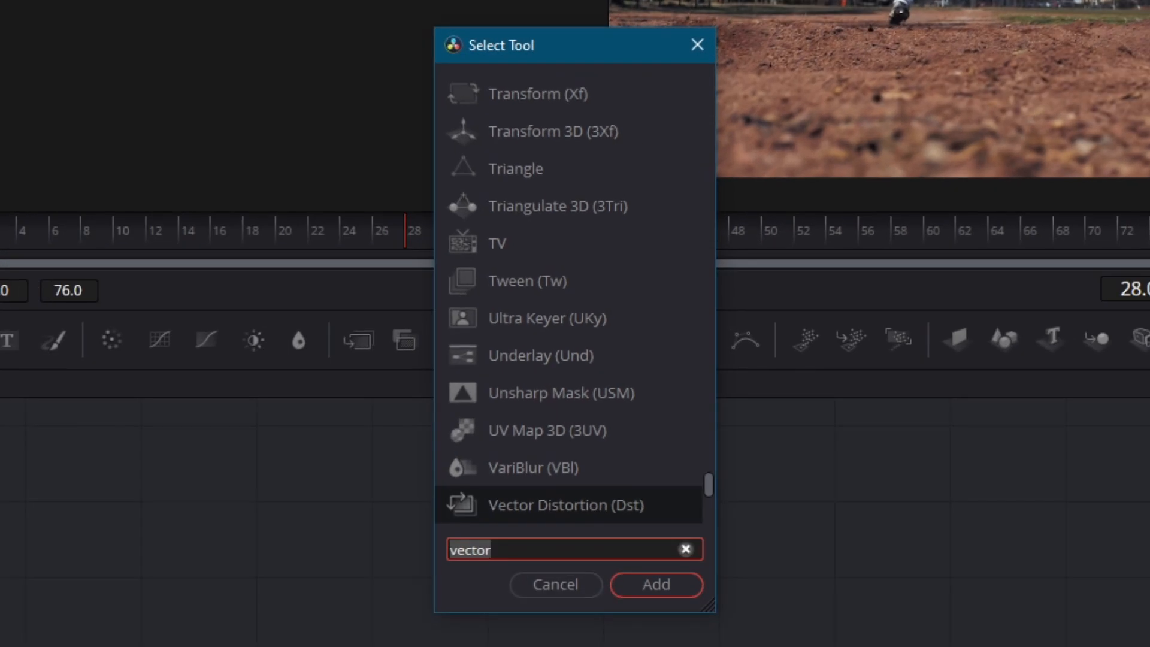
pyautogui.write('op')
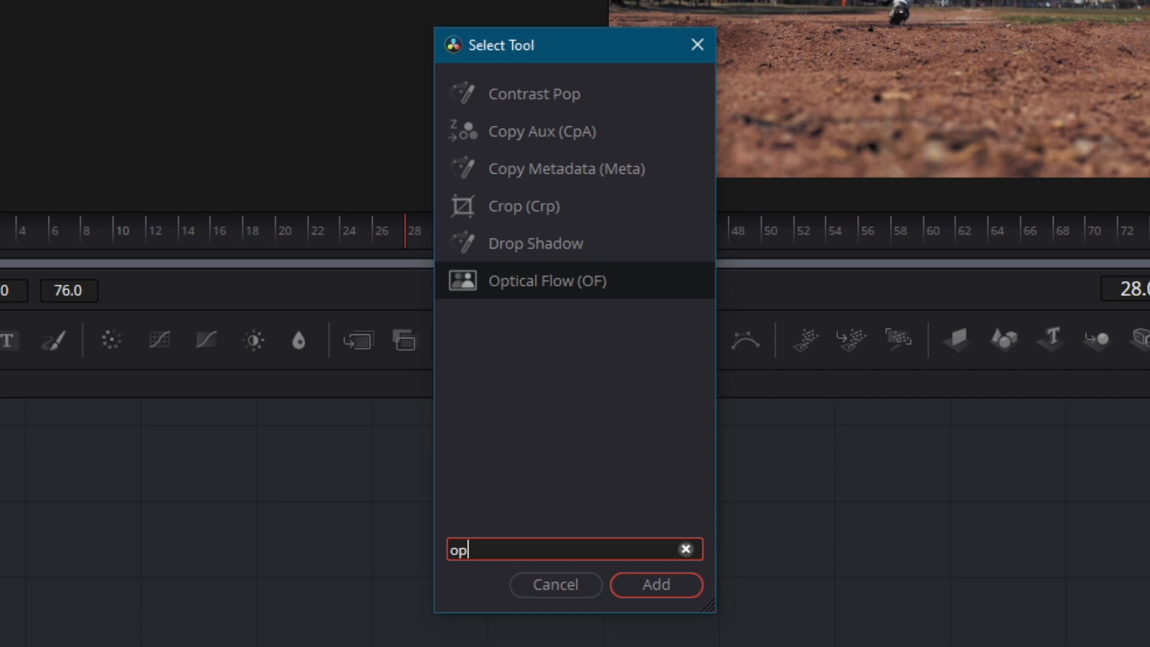
pyautogui.click(655, 584)
pyautogui.write('vecat')
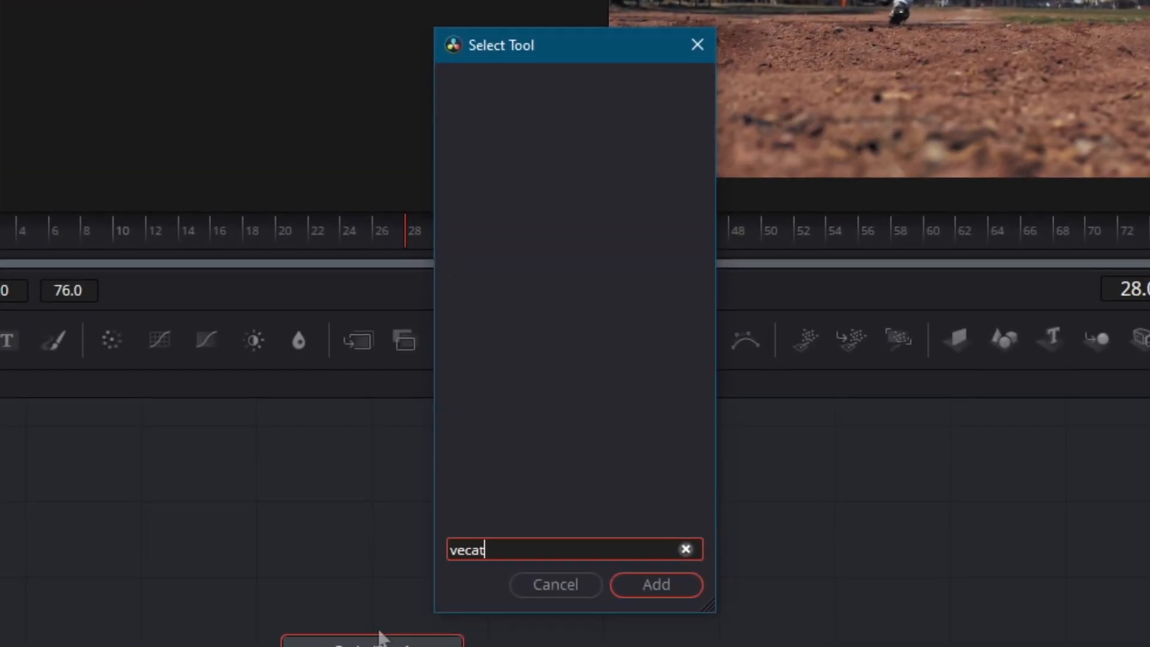
pyautogui.press('BackSpace')
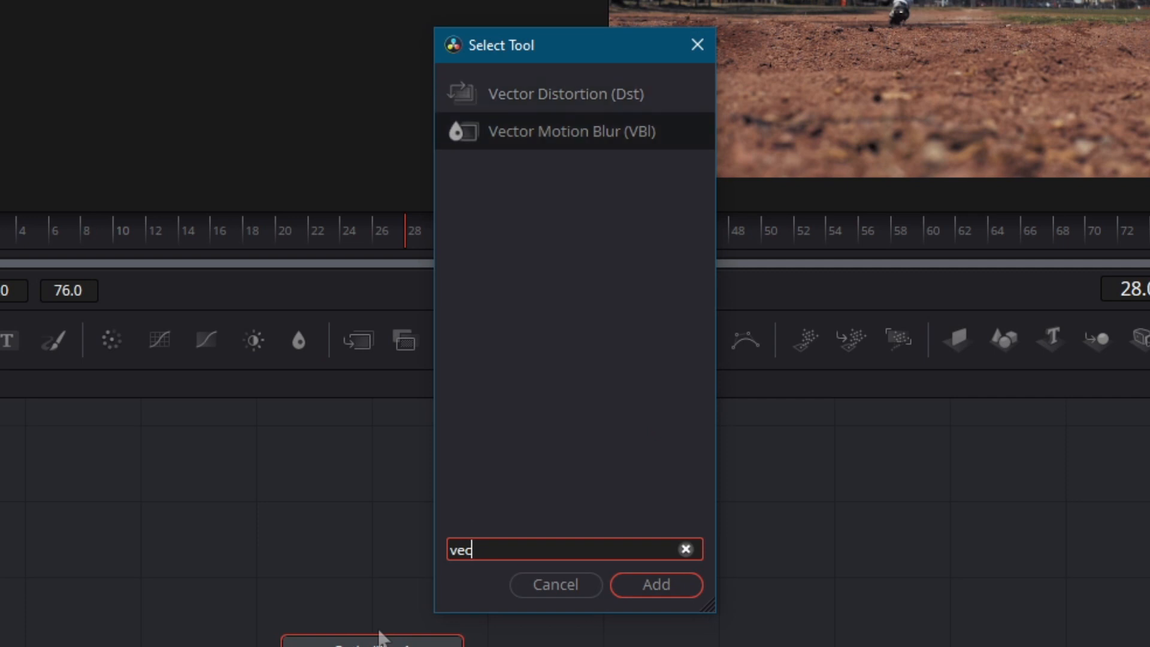
pyautogui.click(655, 585)
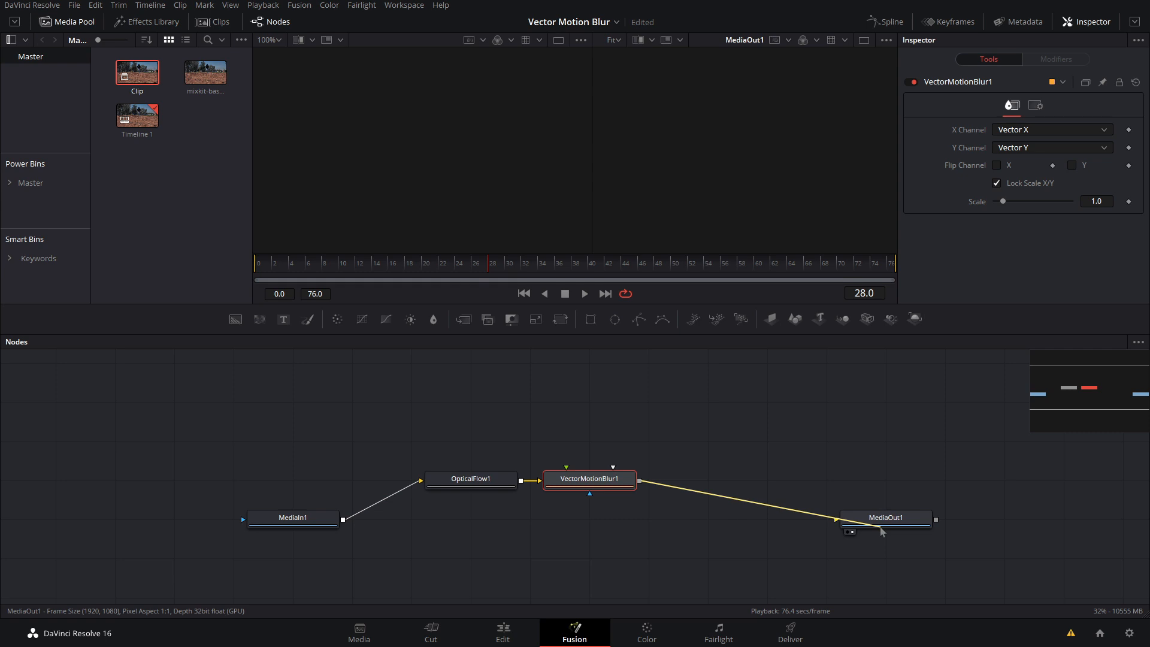
# - View MediaOut1 at frame 53 and keep the VectorMotionBlur Scale at 1.0
pyautogui.click(885, 517)
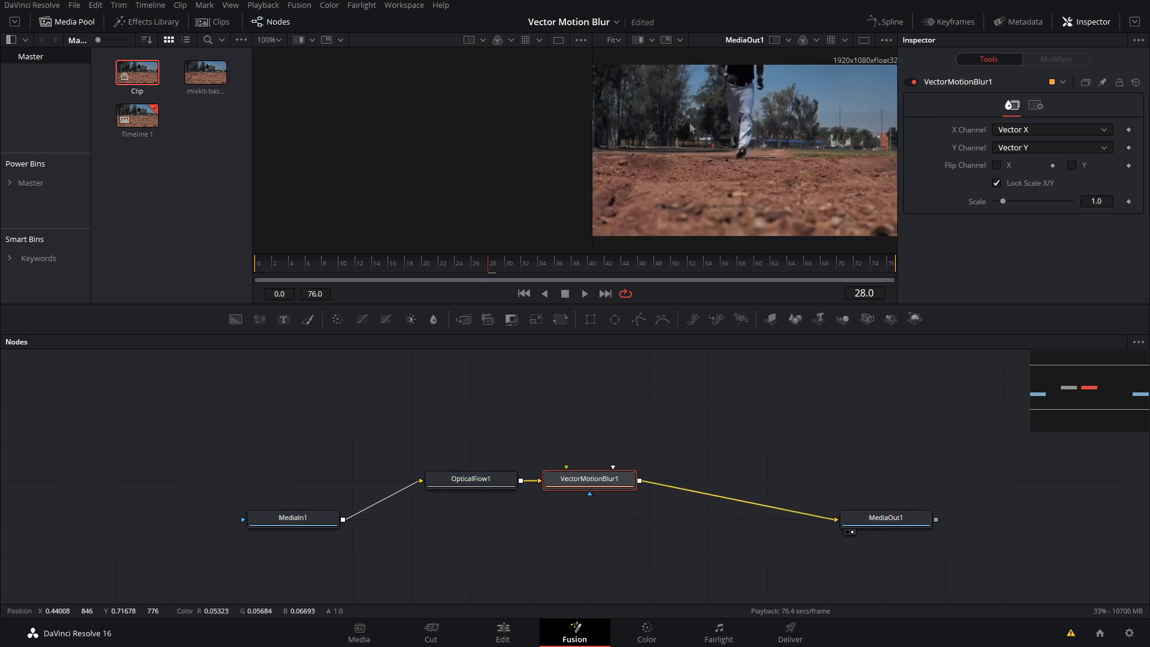
pyautogui.moveTo(767, 133)
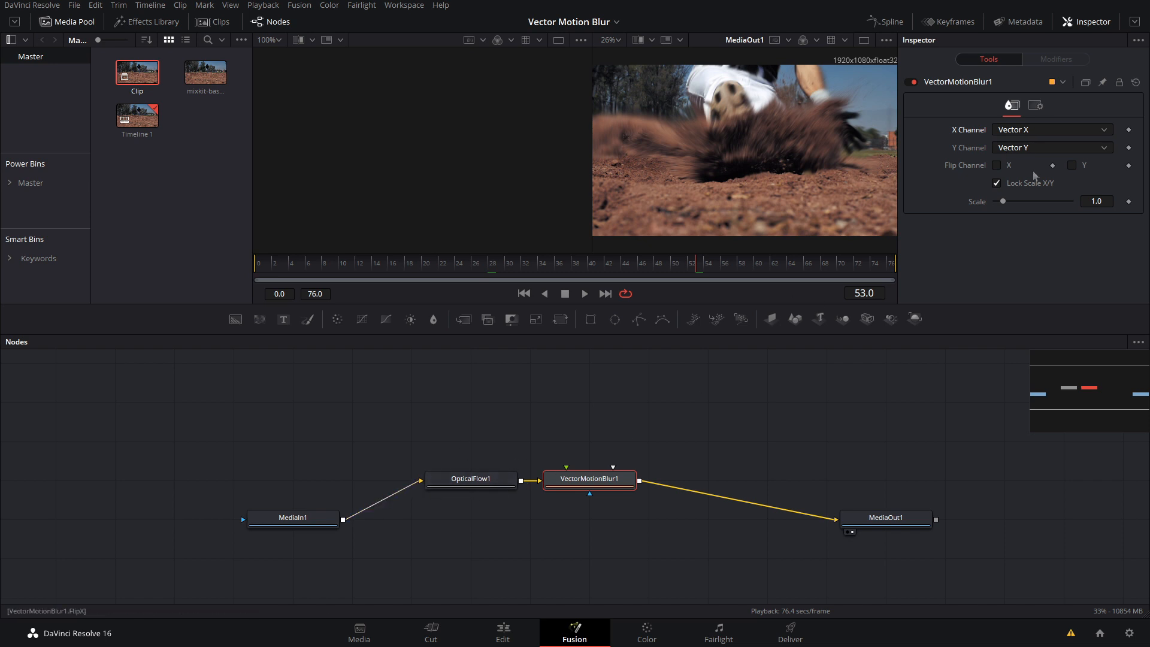
pyautogui.click(998, 165)
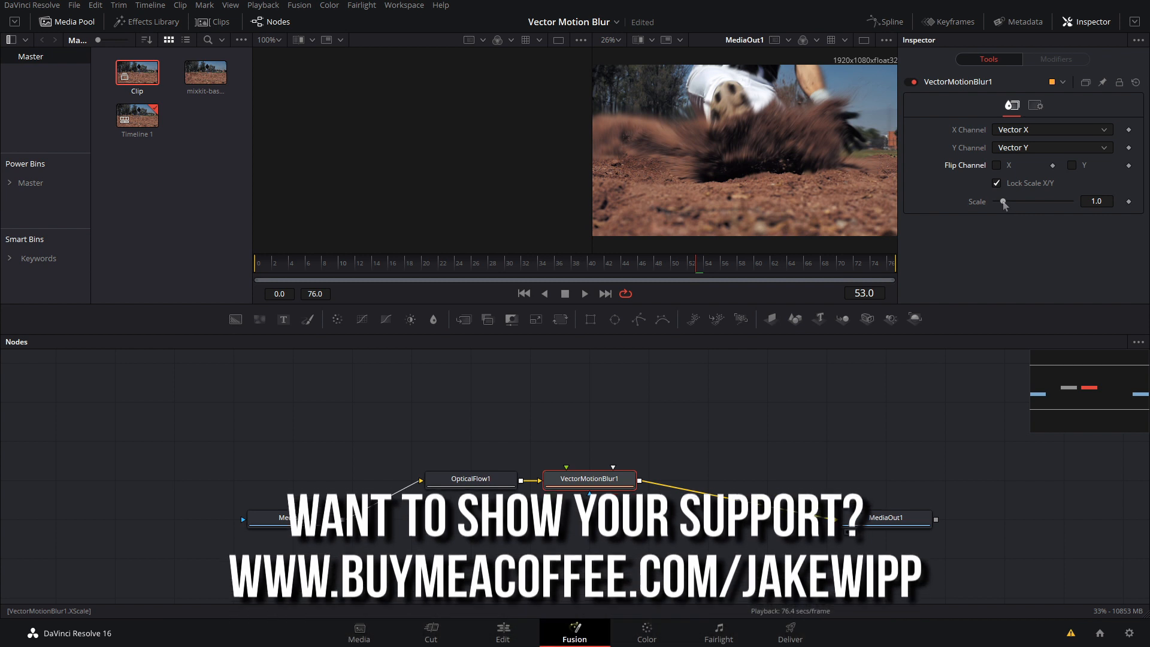
pyautogui.moveTo(1004, 201); pyautogui.dragTo(1073, 201)
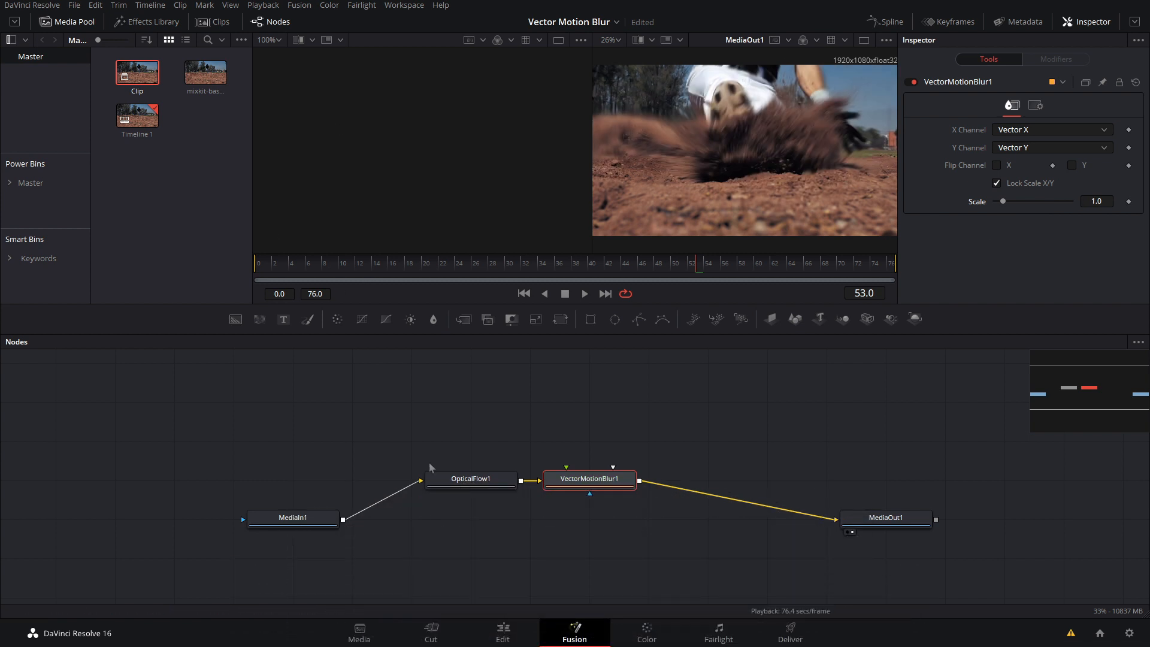
# - Set OpticalFlow1's Proxy back to 2 and lower Advanced Smoothness from 100 to 40
pyautogui.click(470, 478)
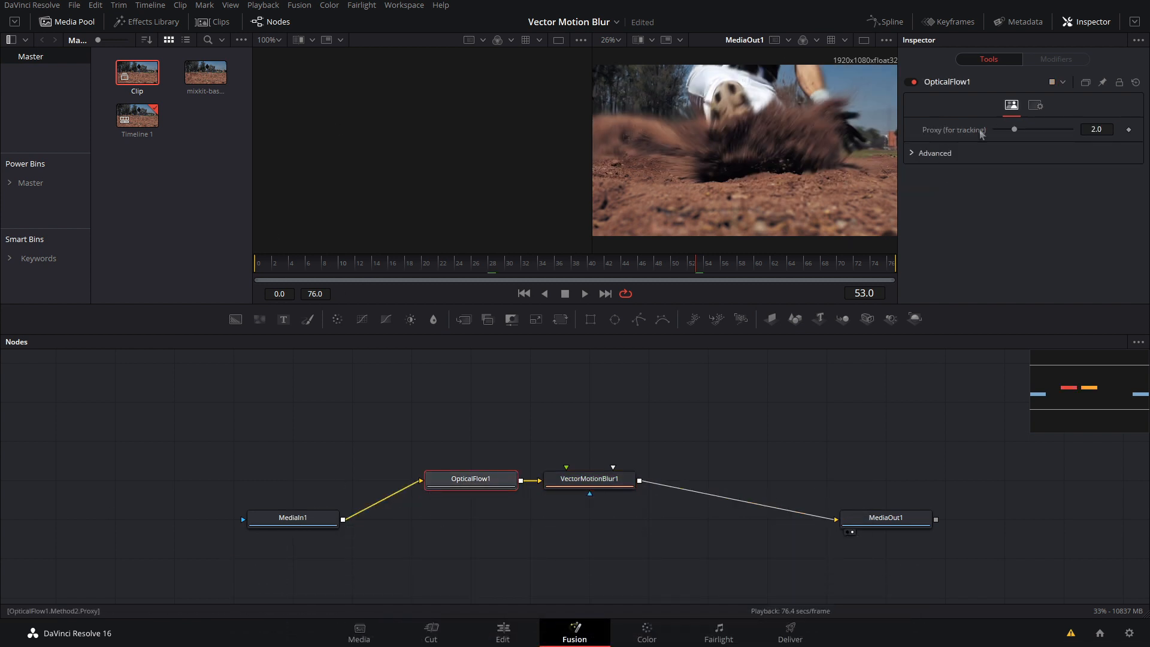
pyautogui.moveTo(1015, 129); pyautogui.dragTo(1069, 130)
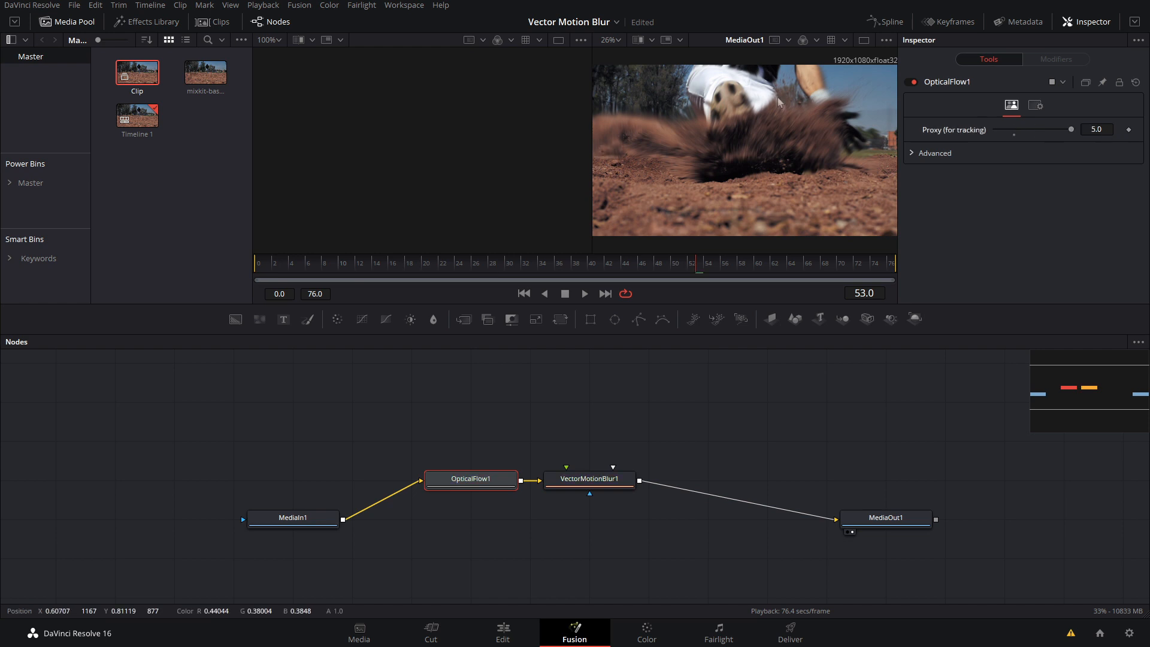
pyautogui.moveTo(1070, 129); pyautogui.dragTo(1015, 129)
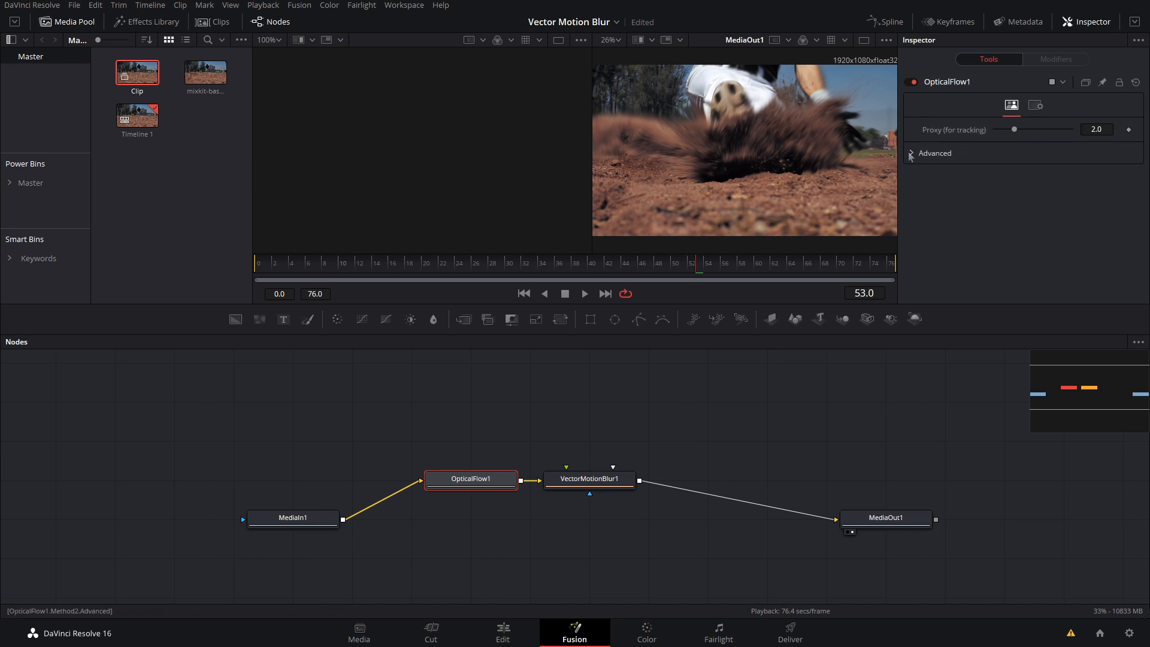
pyautogui.click(910, 153)
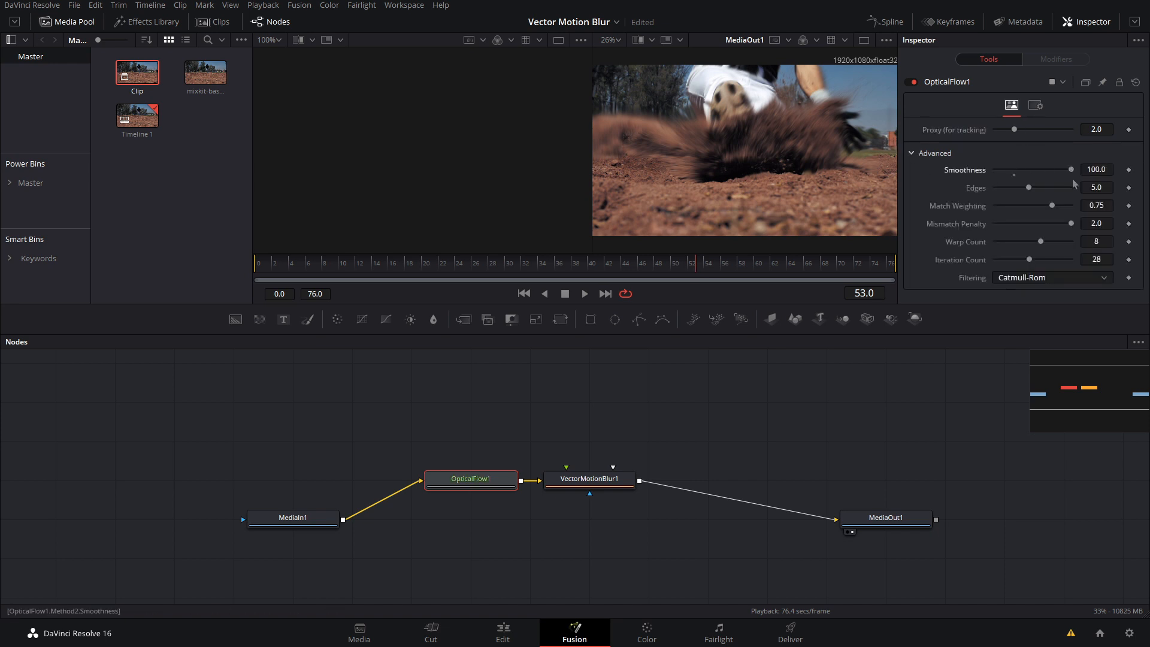
pyautogui.moveTo(1067, 168); pyautogui.dragTo(1014, 169)
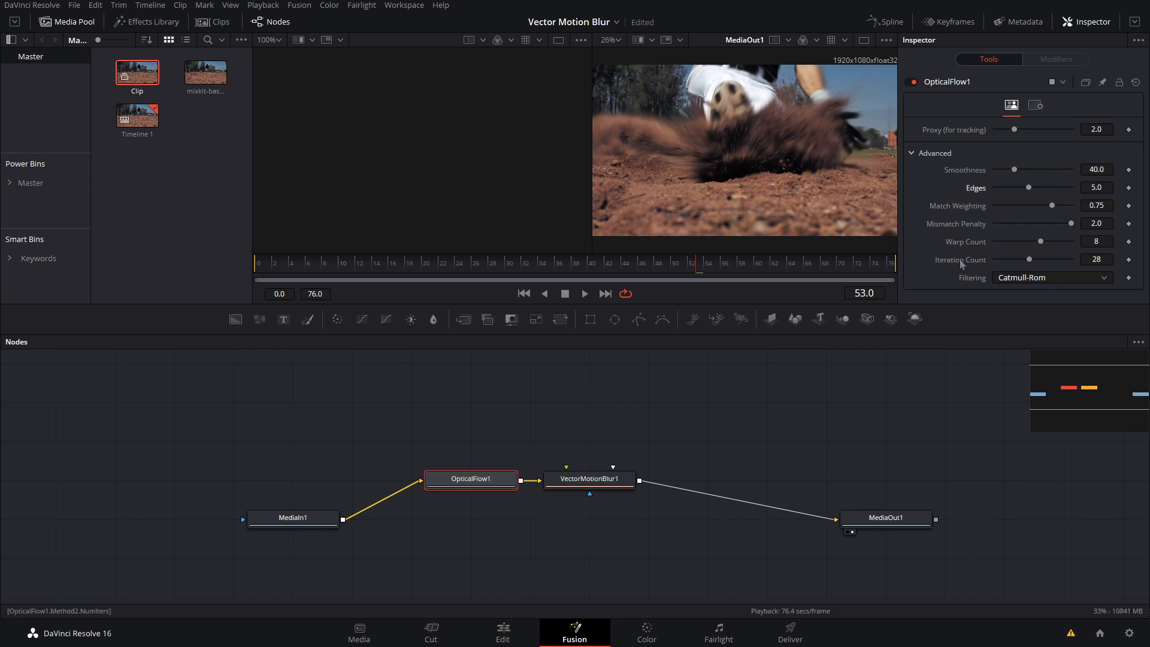
pyautogui.click(1051, 276)
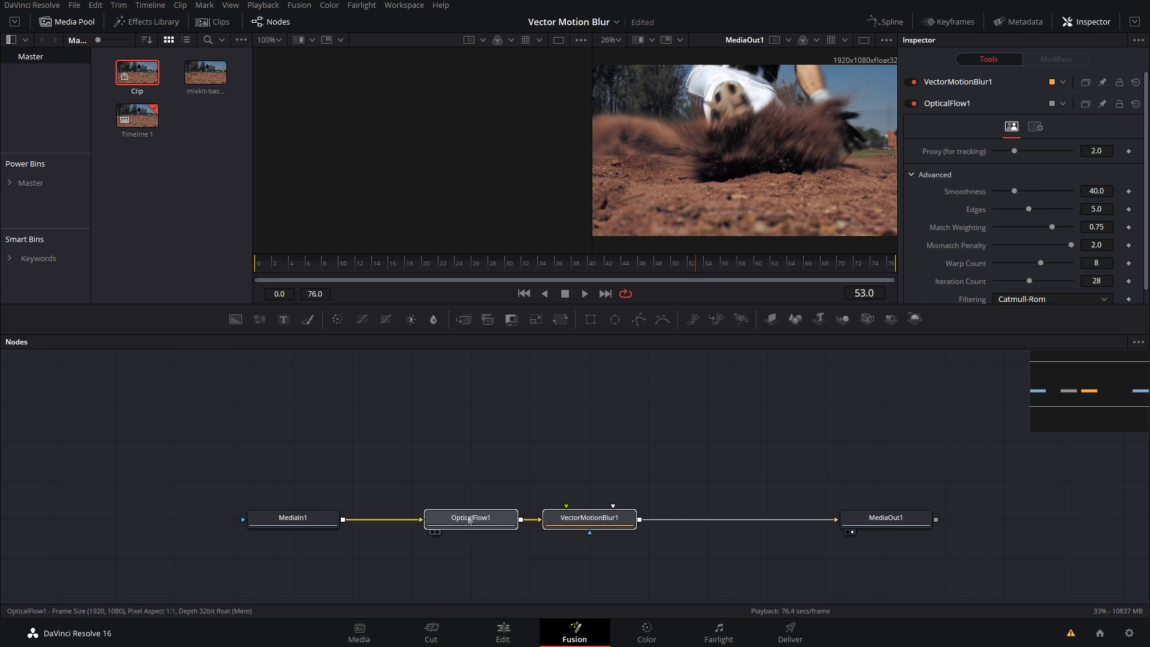
# - Return to the Edit page and park the playhead at the start of the second clip
pyautogui.click(502, 632)
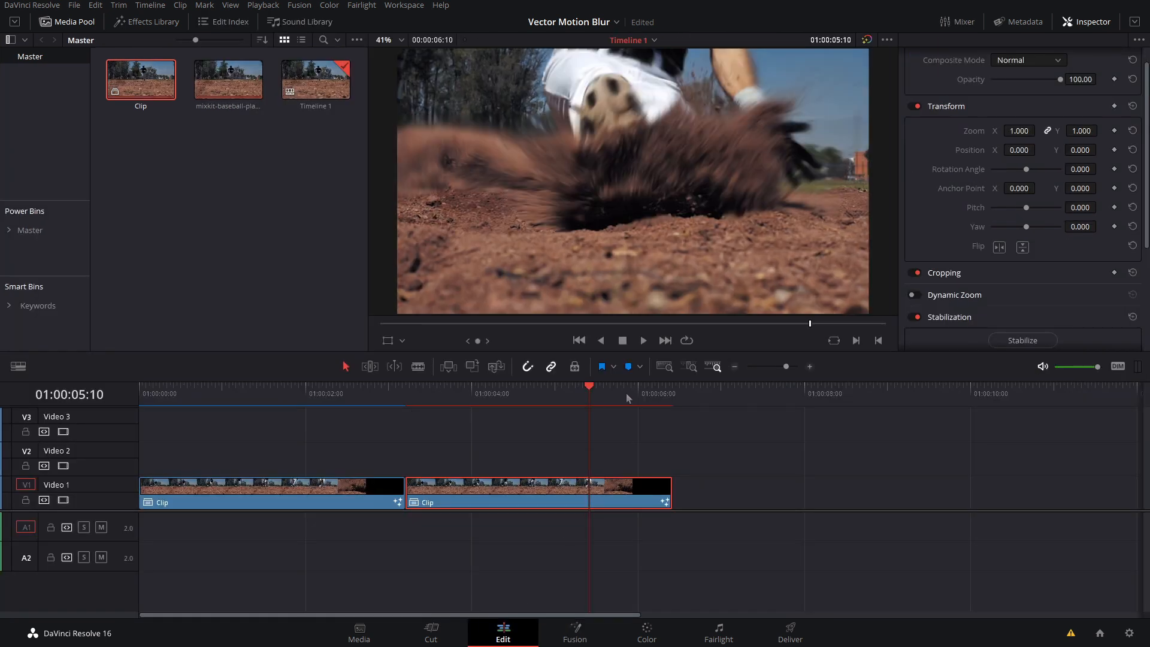
pyautogui.click(407, 394)
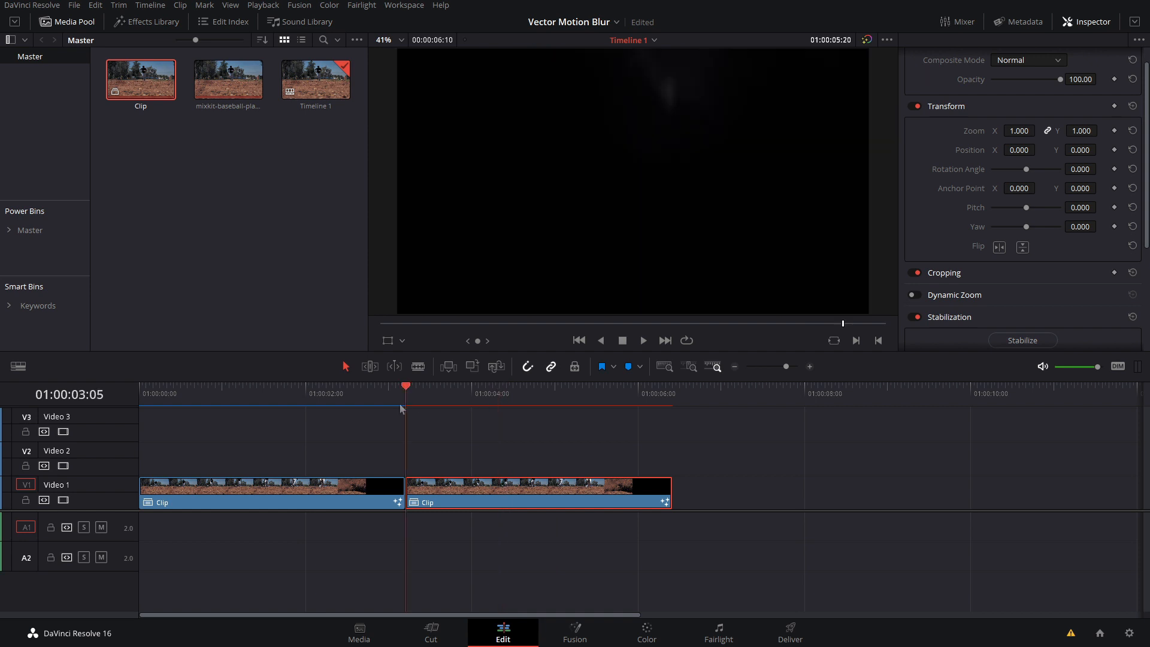